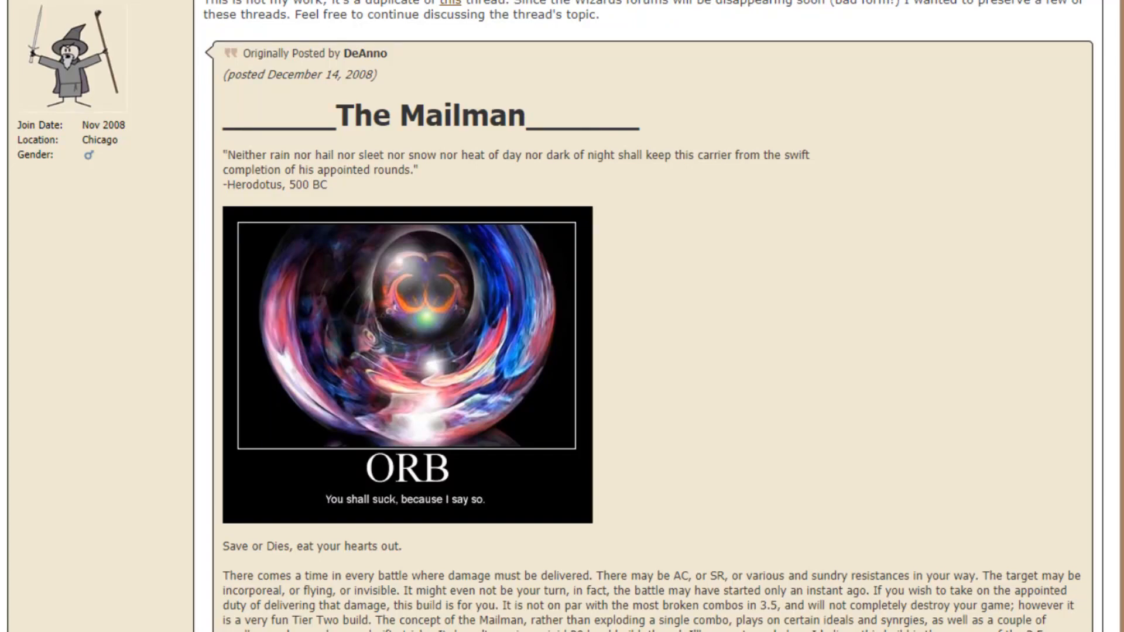
scroll("down", 3)
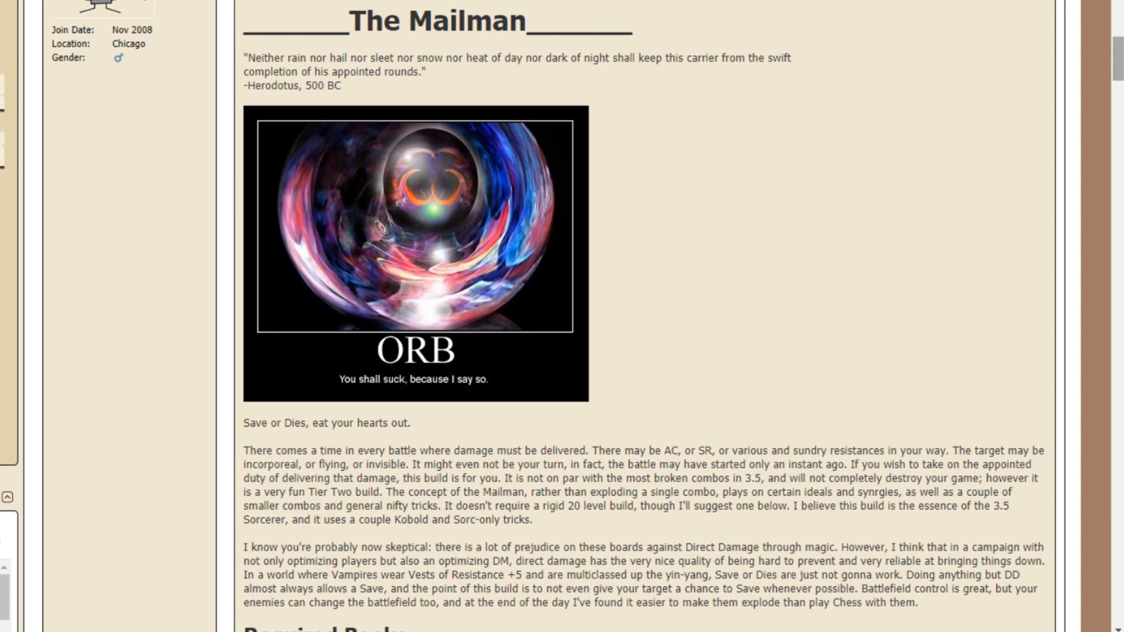
scroll("down", 3)
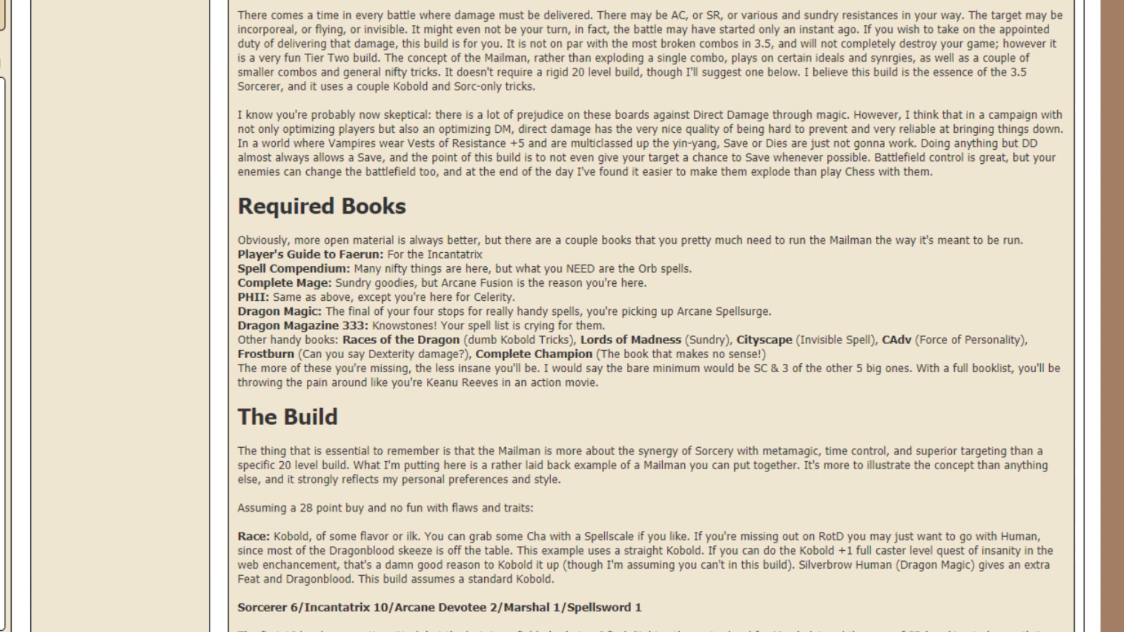
scroll("down", 3)
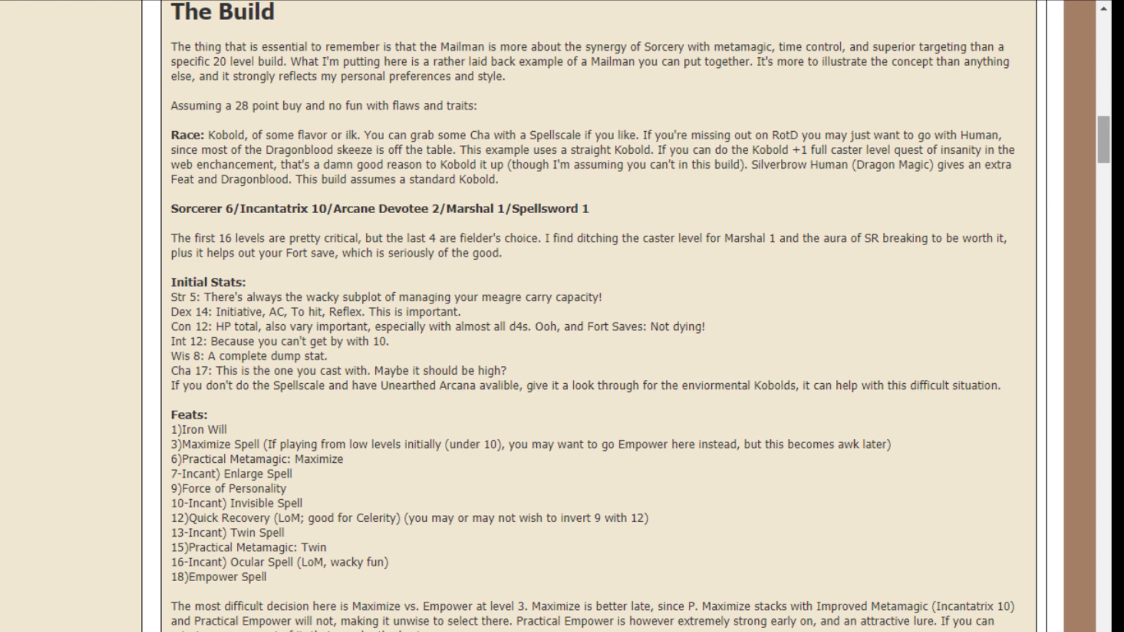
scroll("down", 3)
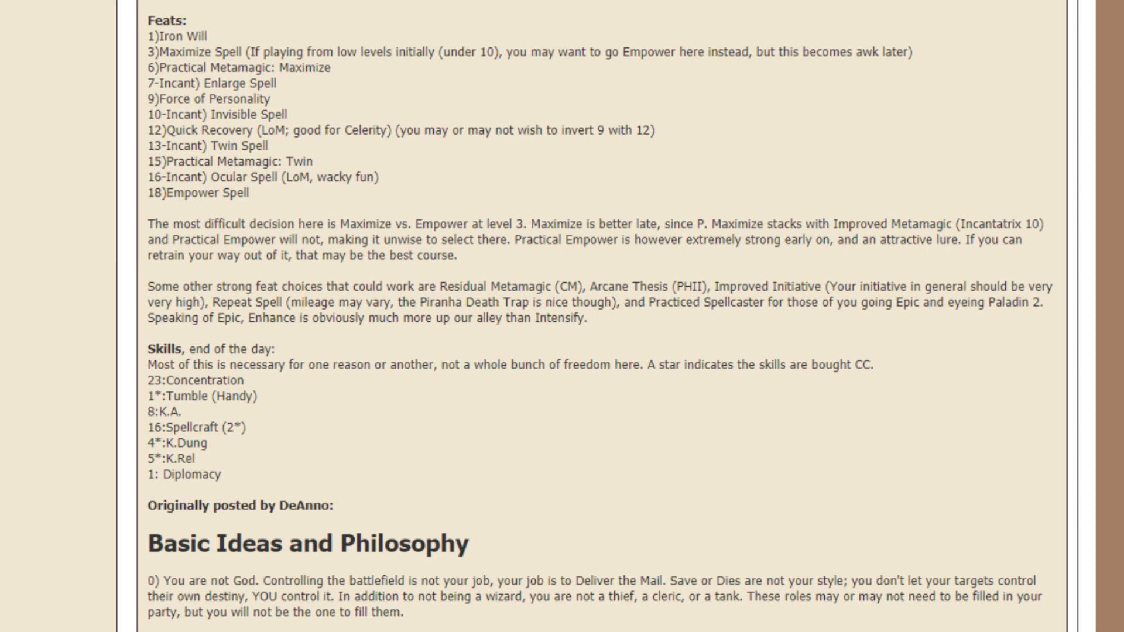
scroll("down", 3)
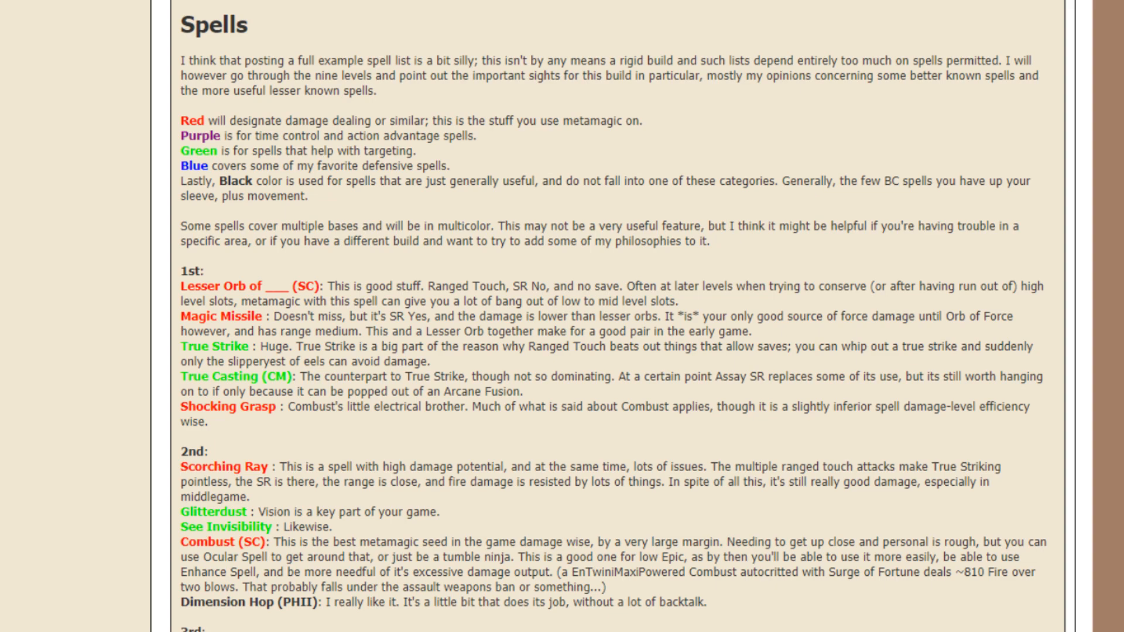
scroll("down", 3)
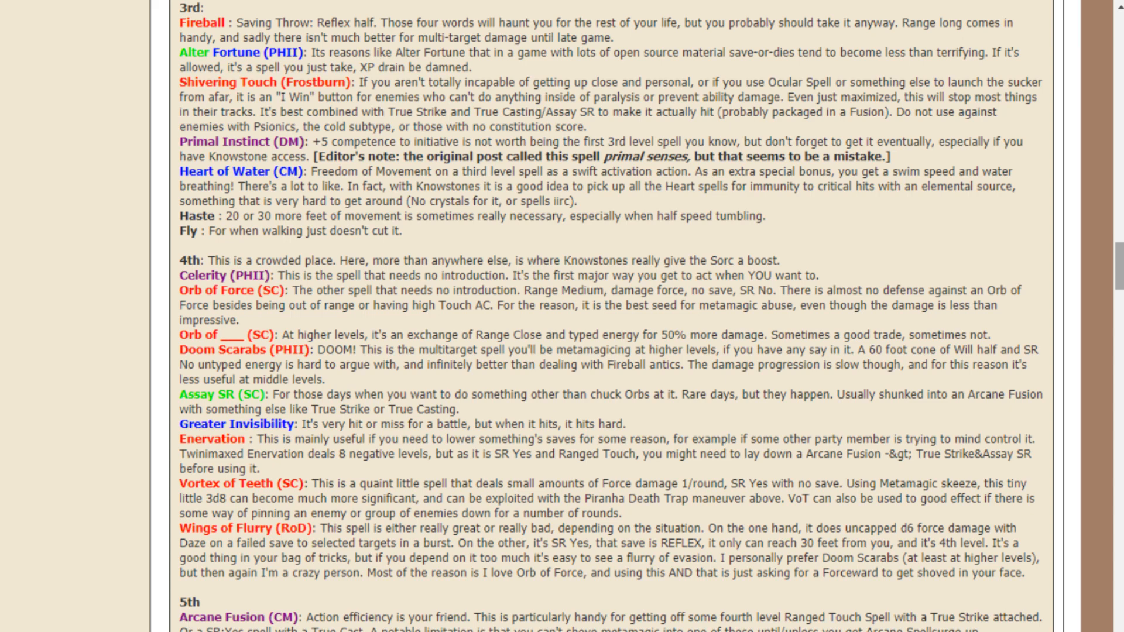
scroll("down", 3)
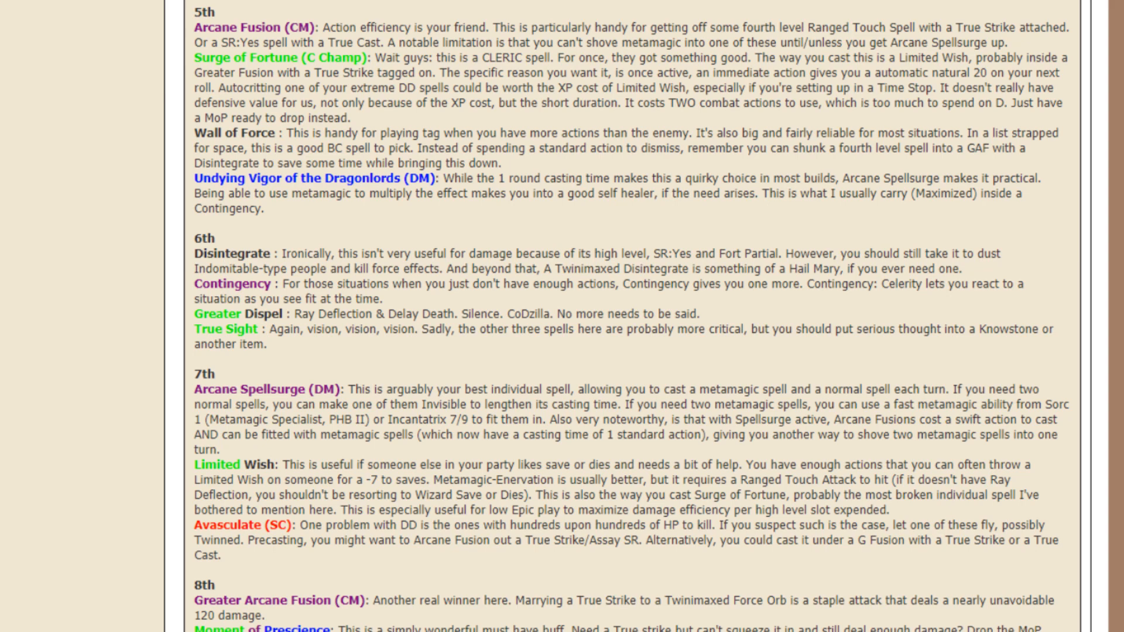
scroll("down", 3)
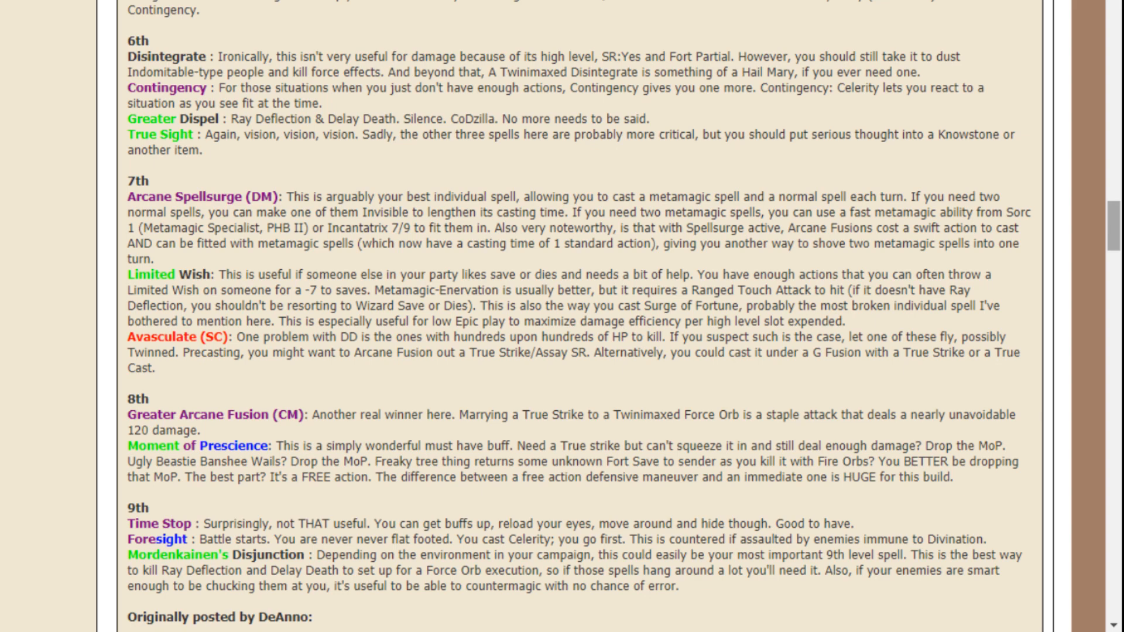
scroll("down", 3)
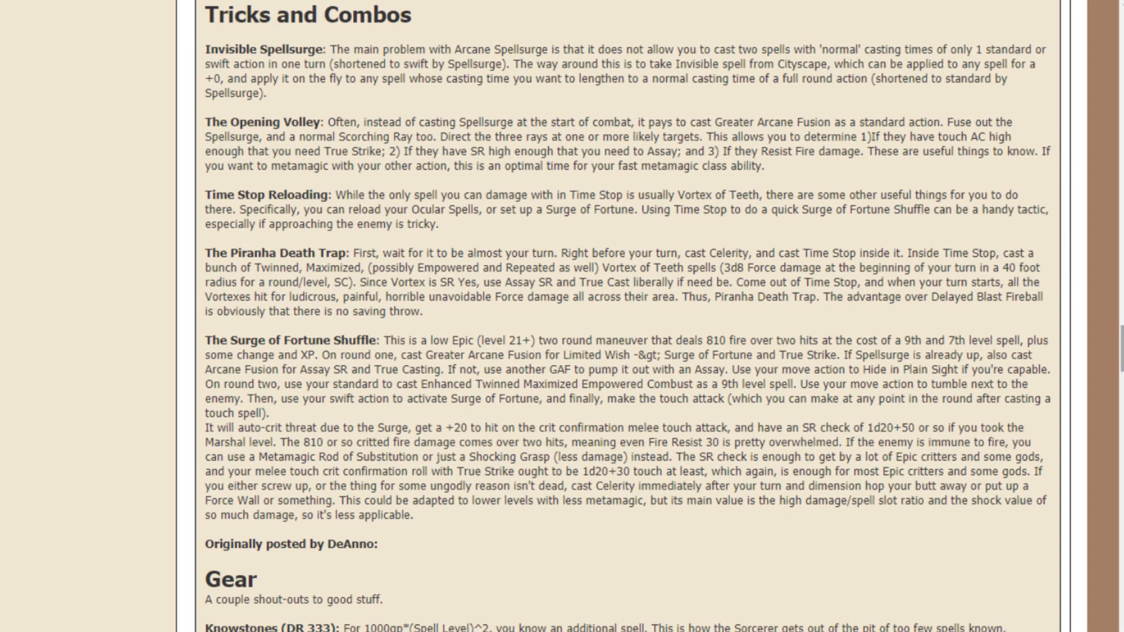